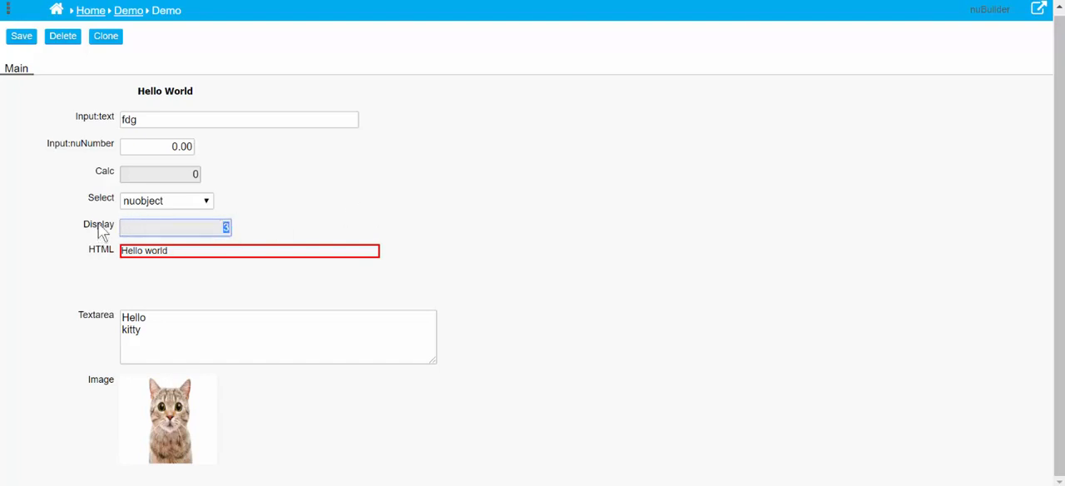
Step: View dem_display's settings with its SQL counting rows in zzzzsys_debug
double_click(175, 227)
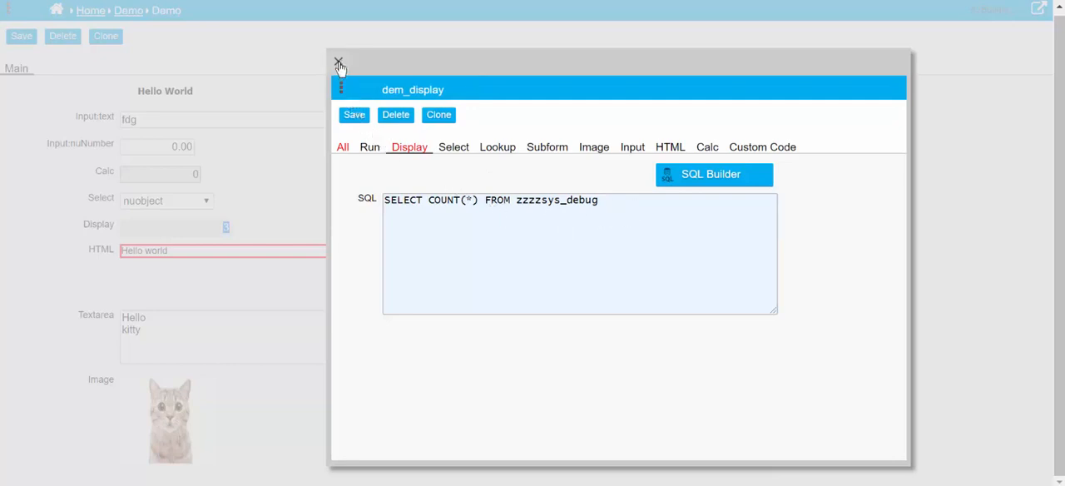
mouse_move(340, 60)
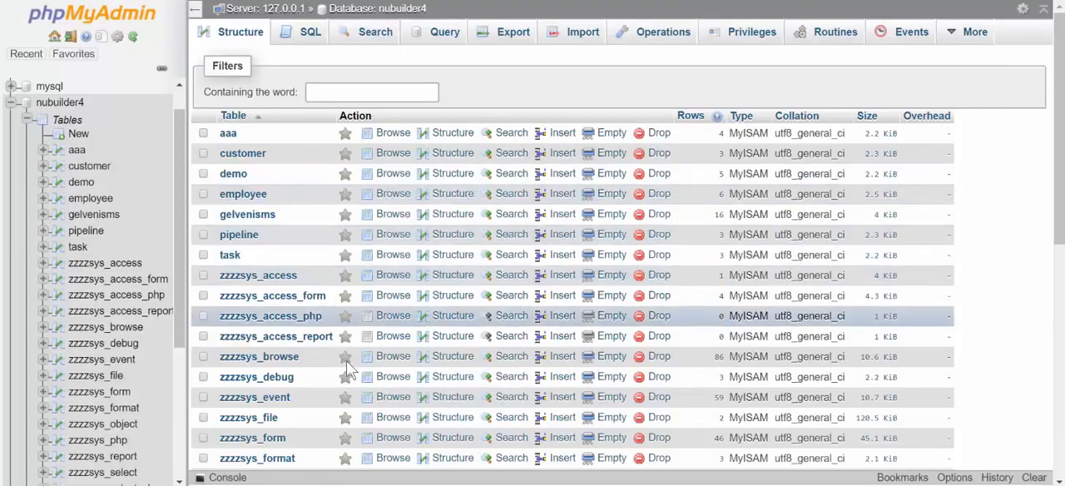
mouse_move(635, 383)
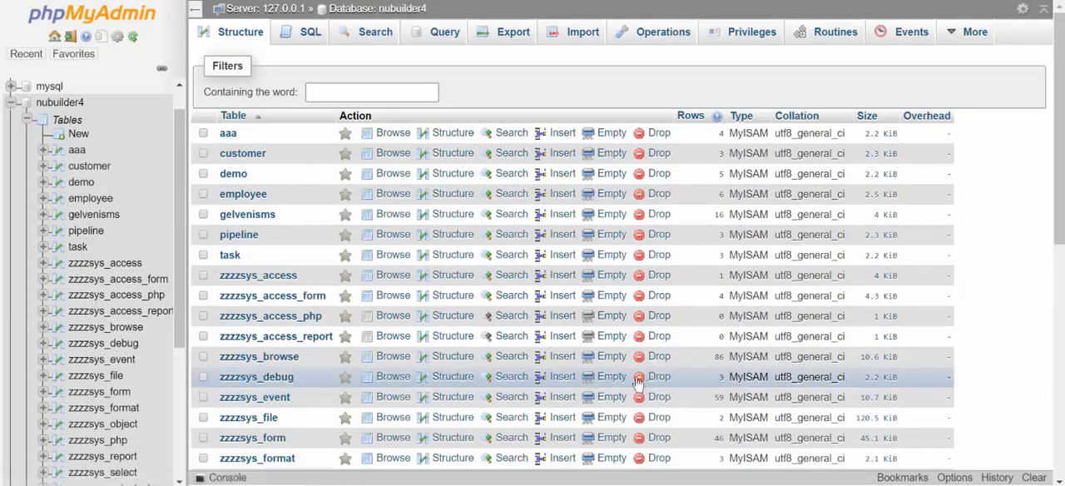
Step: Truncate the zzzzsys_debug table in nubuilder4 and confirm with OK
left_click(612, 376)
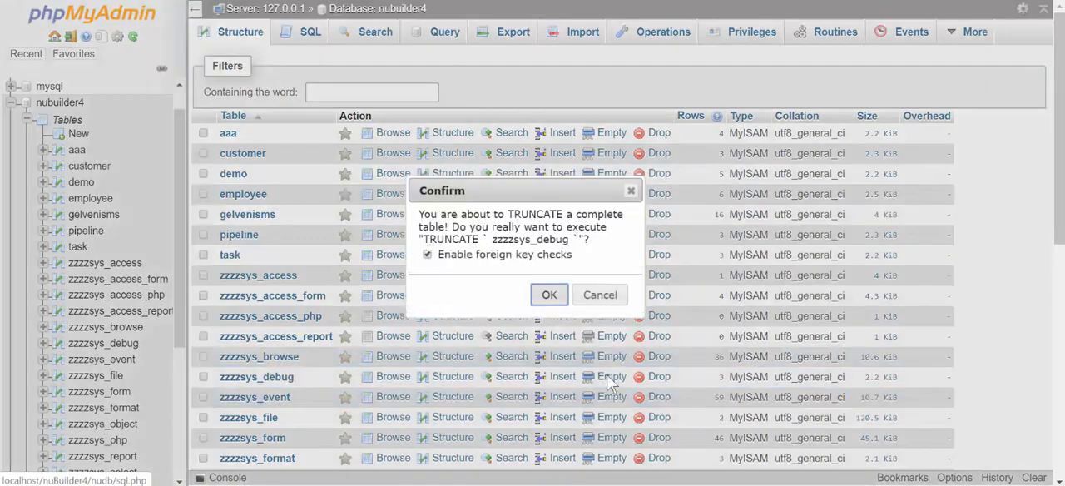
left_click(549, 295)
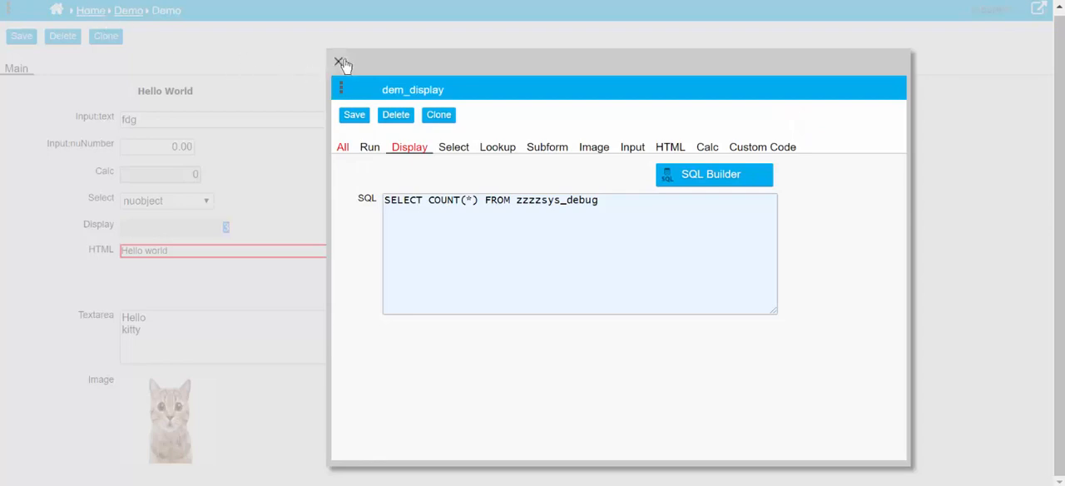
Step: Refresh the Demo form so Display reads 0, then reopen dem_display's settings
left_click(336, 63)
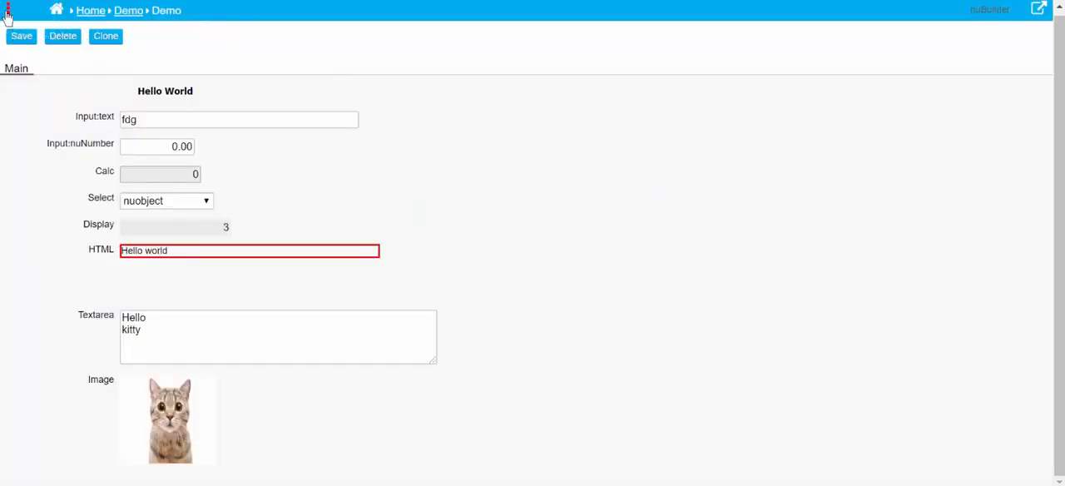
left_click(8, 10)
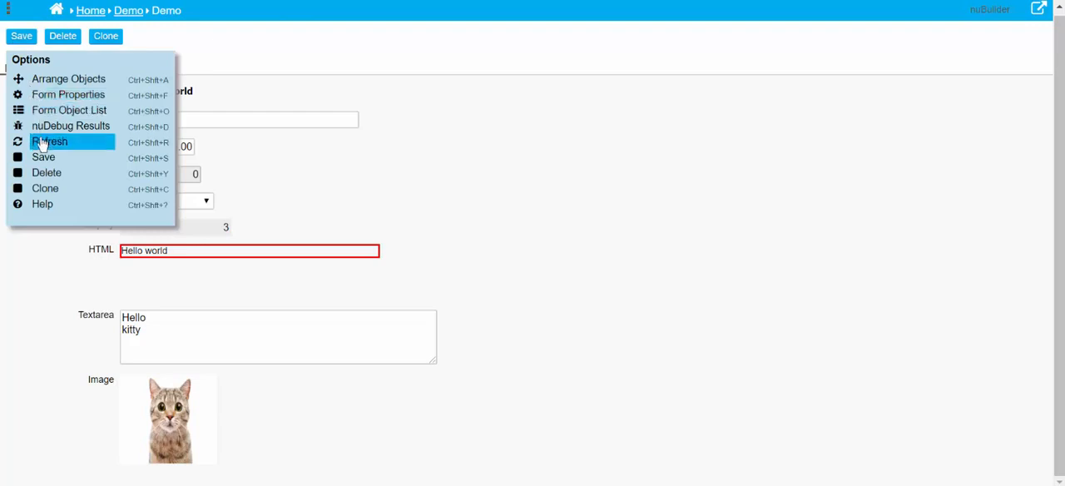
left_click(50, 141)
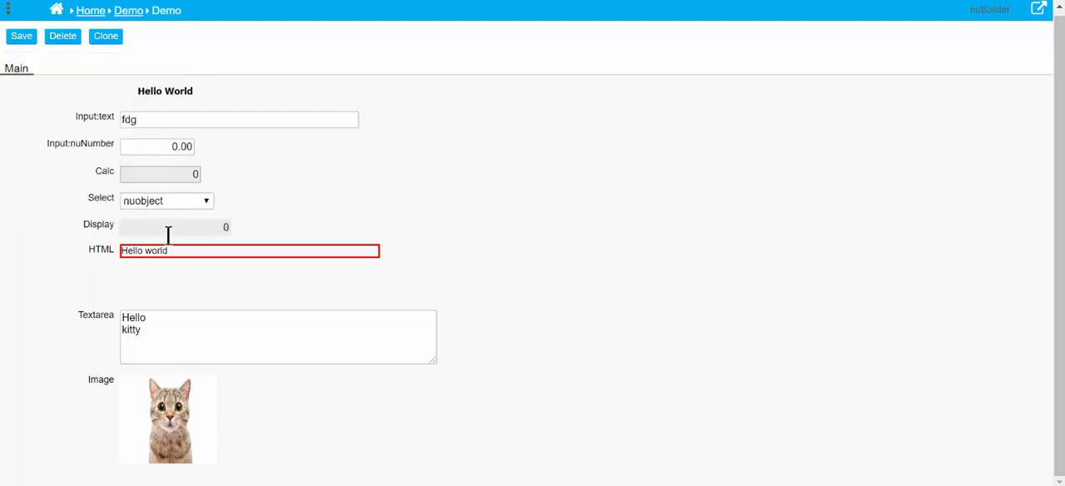
left_click(20, 37)
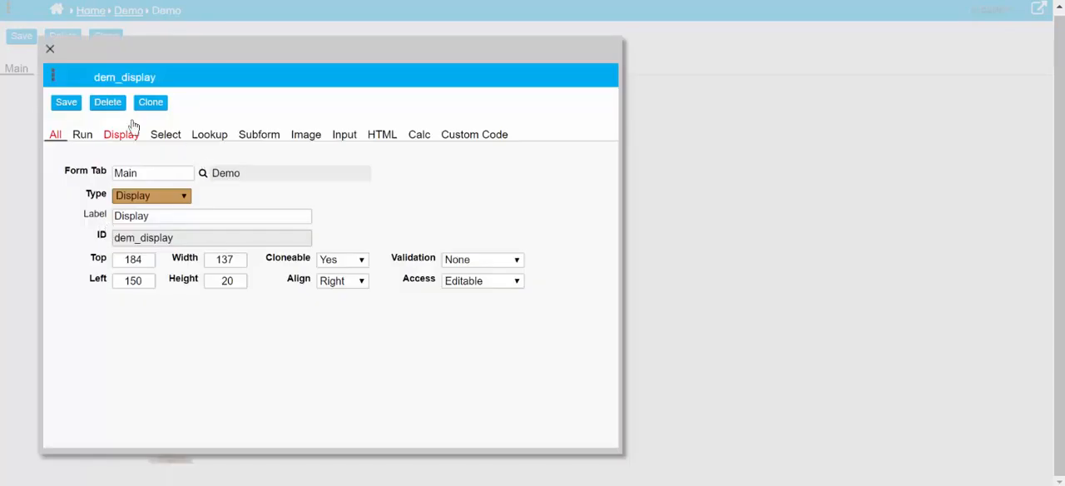
Step: Show dem_display's Display SQL in the larger code editor
left_click(120, 133)
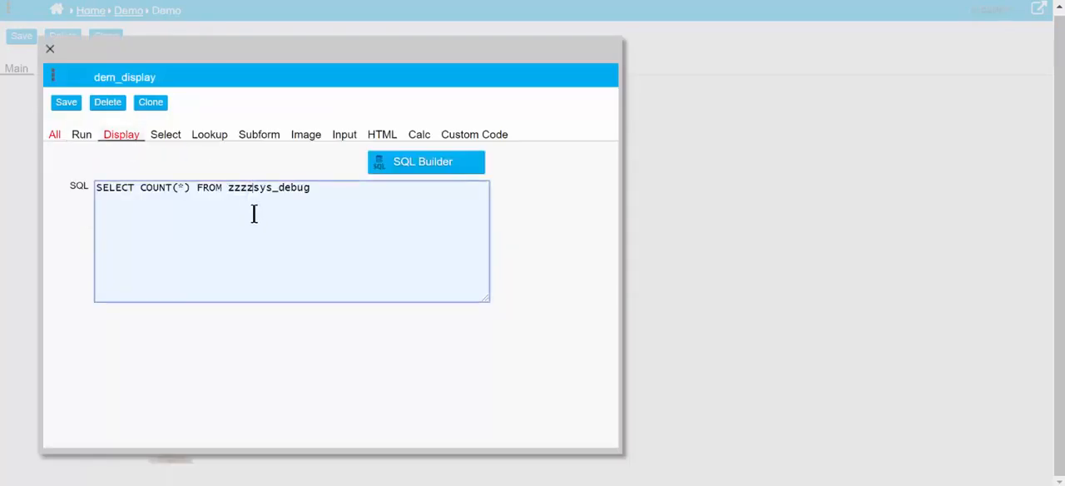
left_click(426, 162)
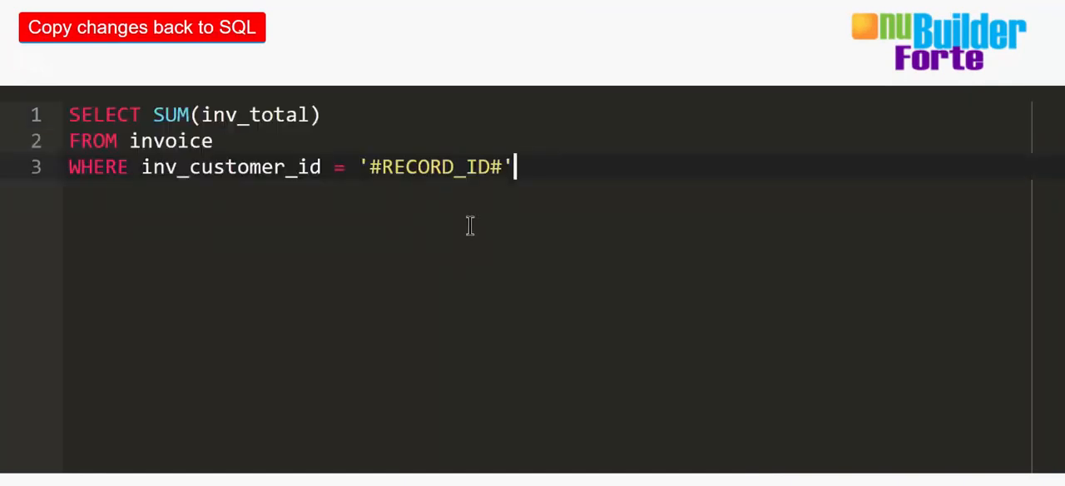
mouse_move(369, 190)
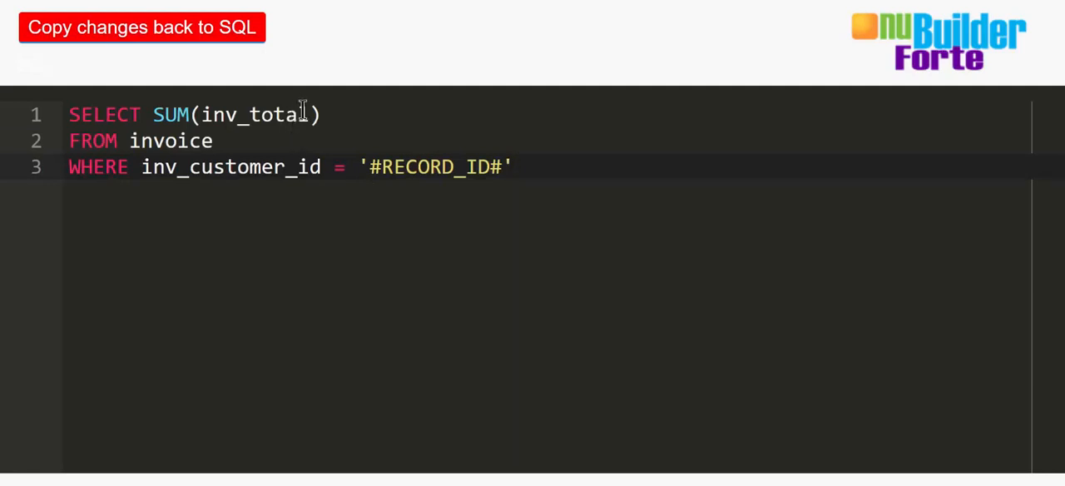
Step: Enter SELECT SUM(inv_total) FROM invoice WHERE inv_customer_id = '#RECORD_ID#'
double_click(280, 113)
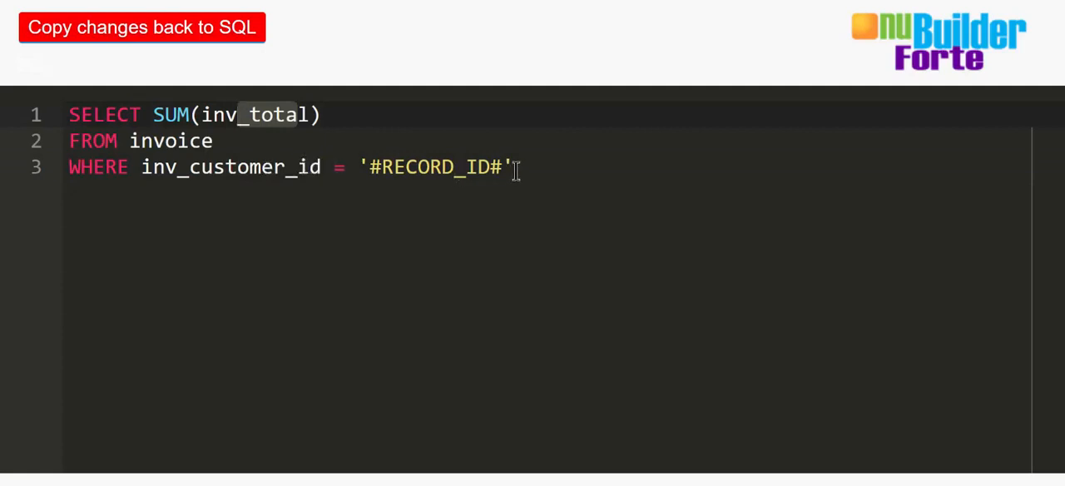
double_click(433, 166)
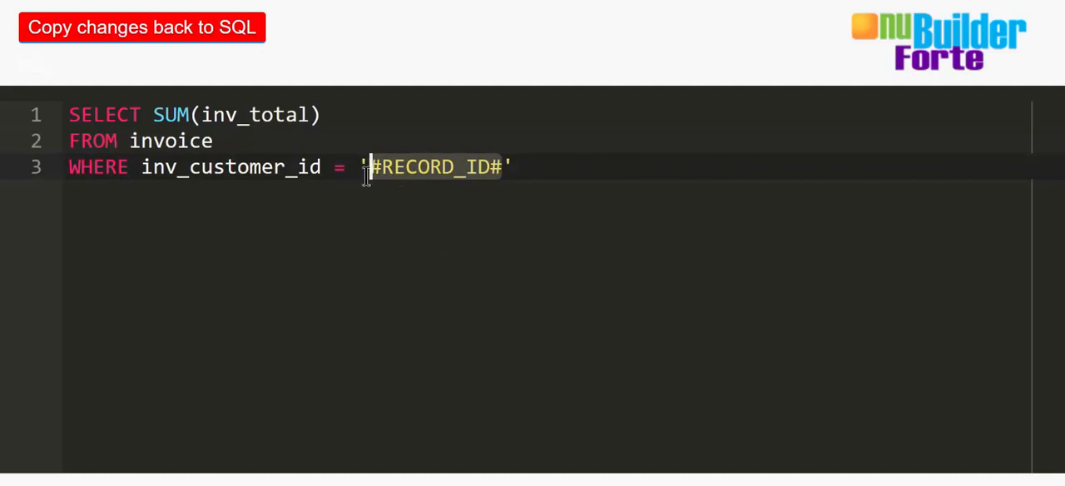
mouse_move(368, 181)
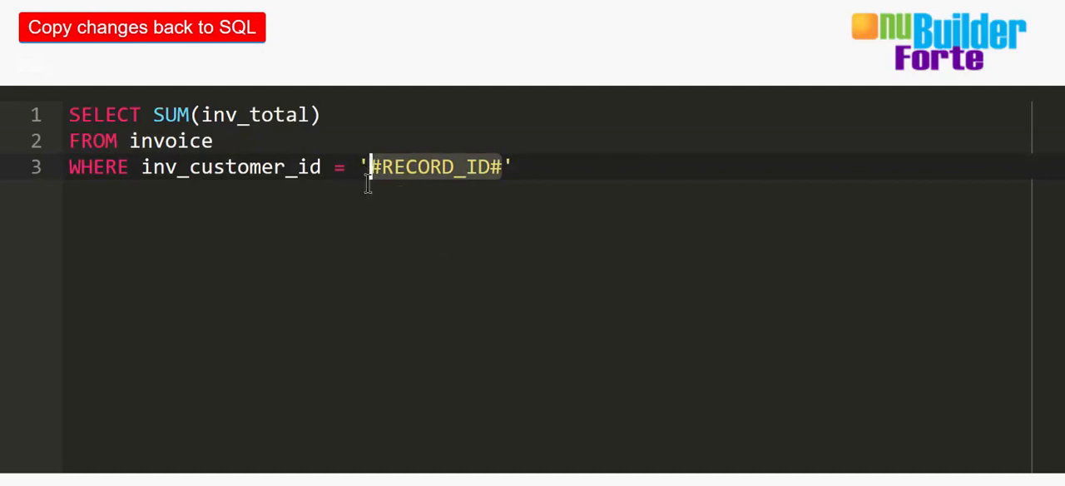
mouse_move(742, 239)
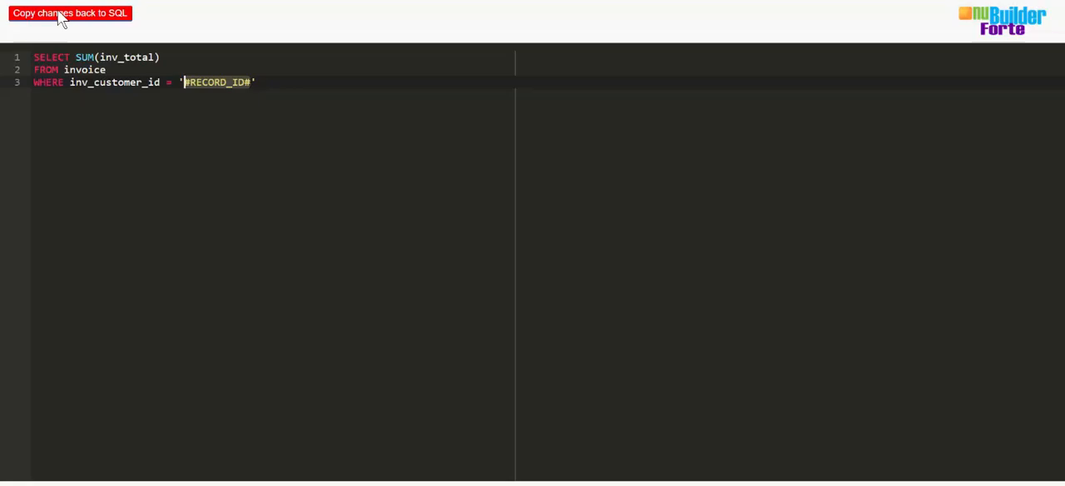
Step: Copy the summing query back into dem_display's SQL field, unsaved
left_click(70, 14)
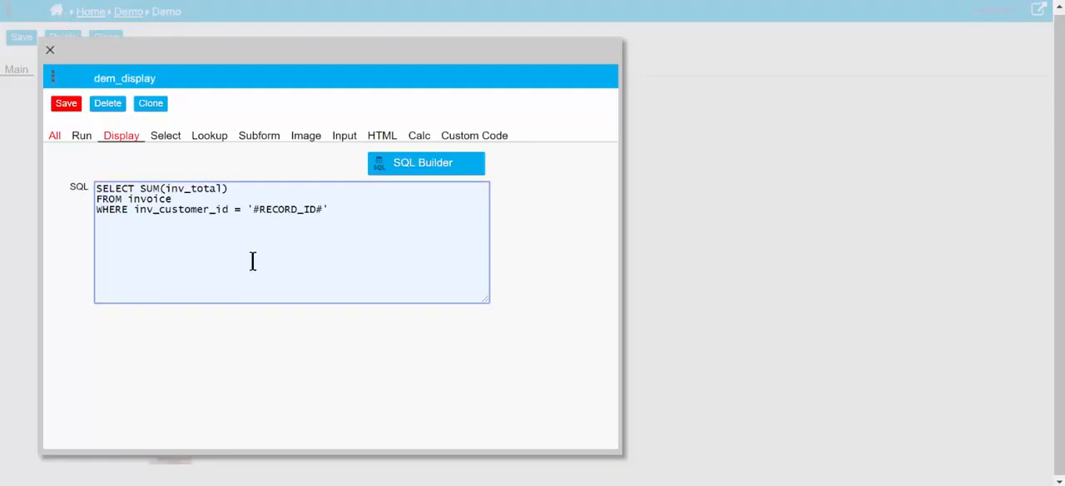
mouse_move(240, 257)
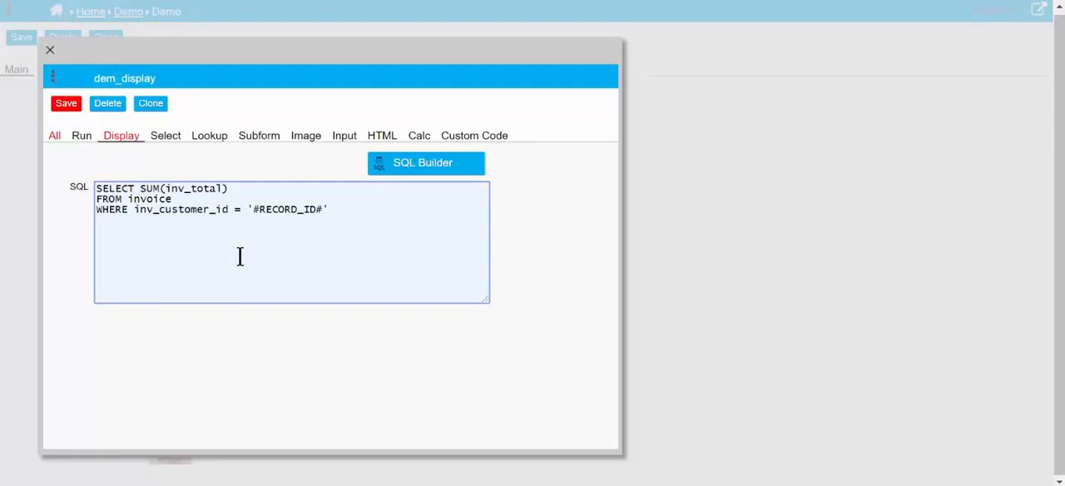